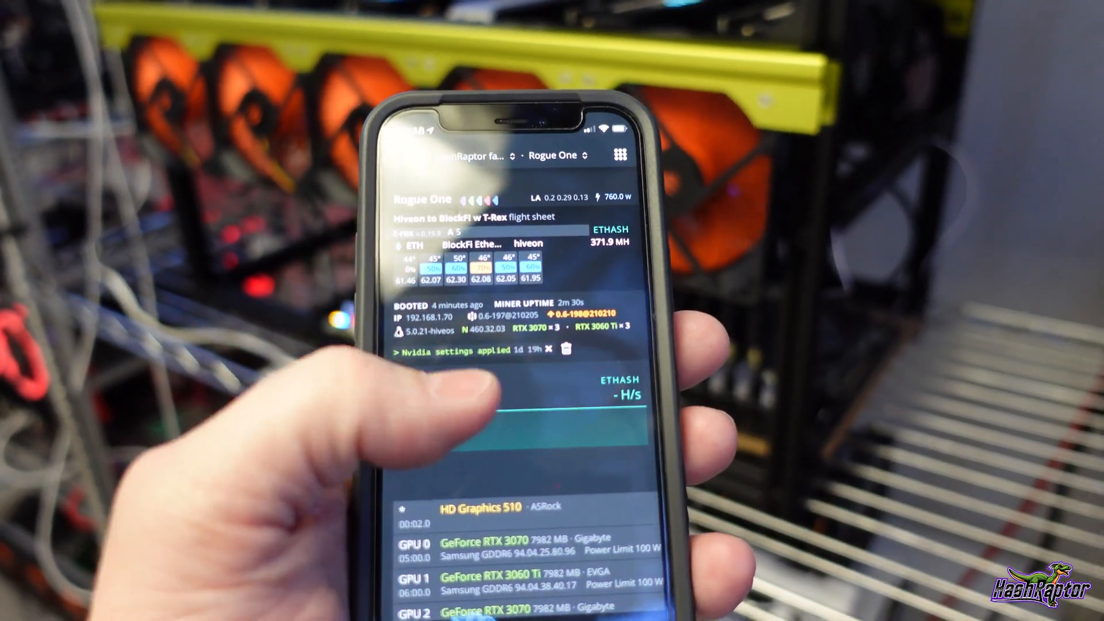
scroll(down, 3)
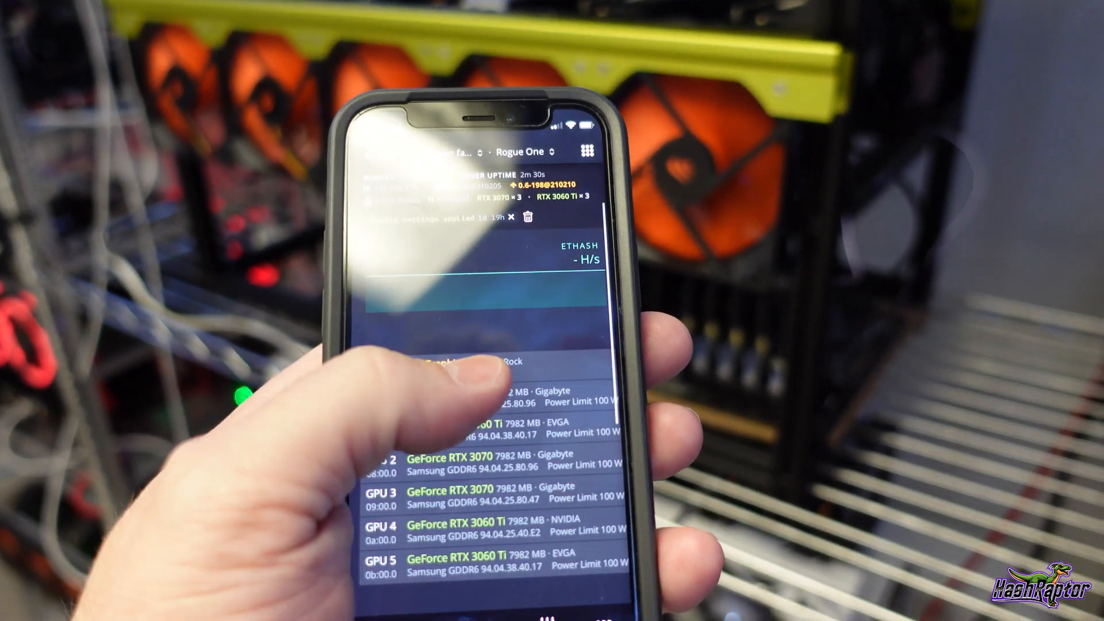